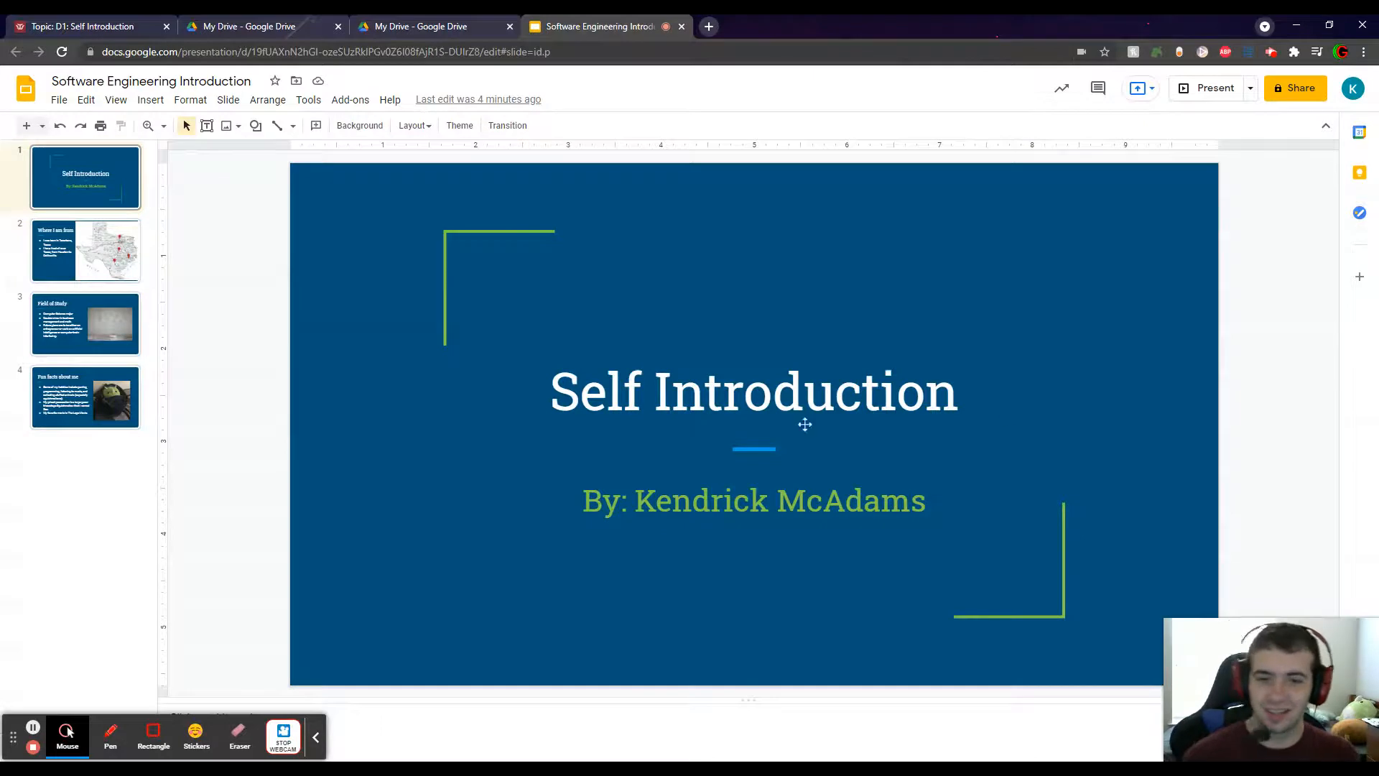
Show the 'Where I am from' slide with the Texas map and Texarkana birthplace.
{"action": "left_click", "coordinate": [85, 250]}
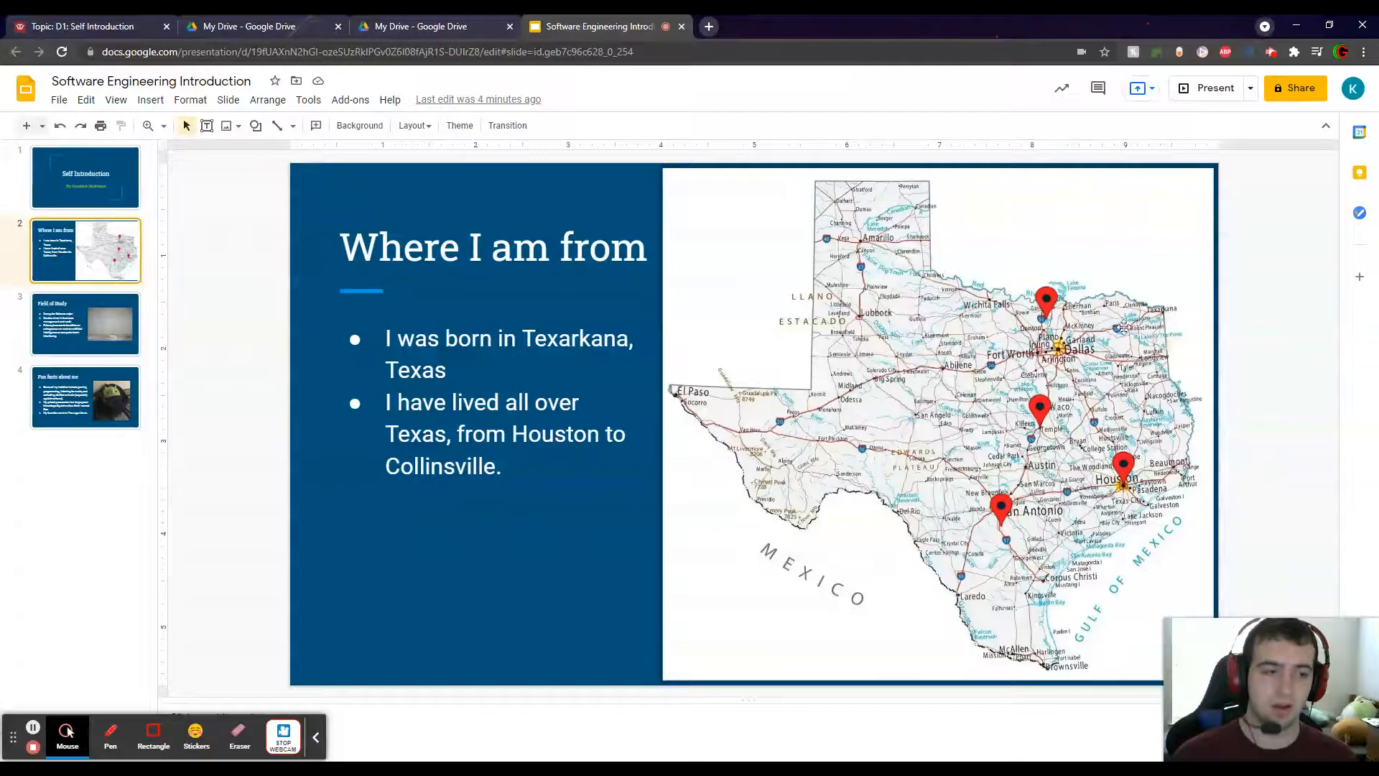
{"action": "mouse_move", "coordinate": [1123, 326]}
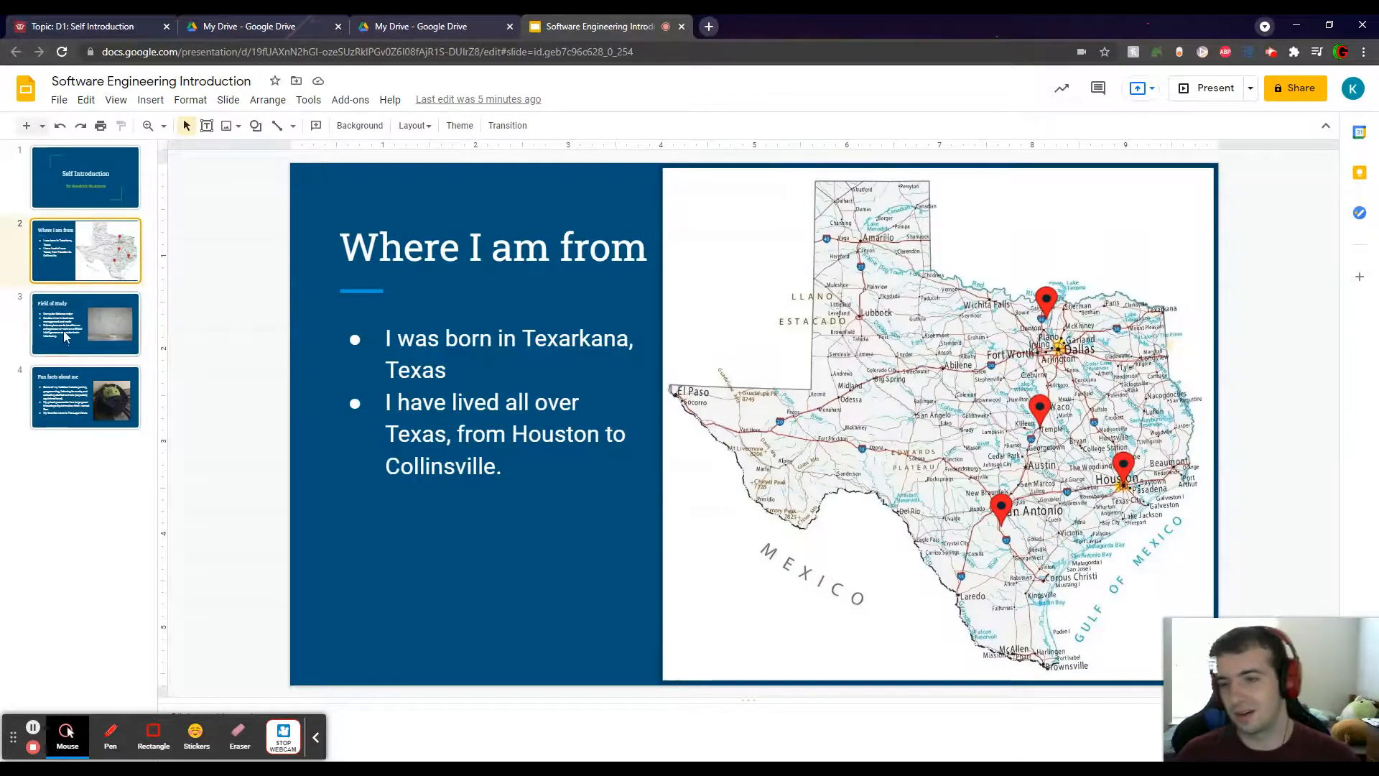
Show the Field of Study slide, then the 'Fun facts about me' slide with hobbies and Rex.
{"action": "left_click", "coordinate": [85, 324]}
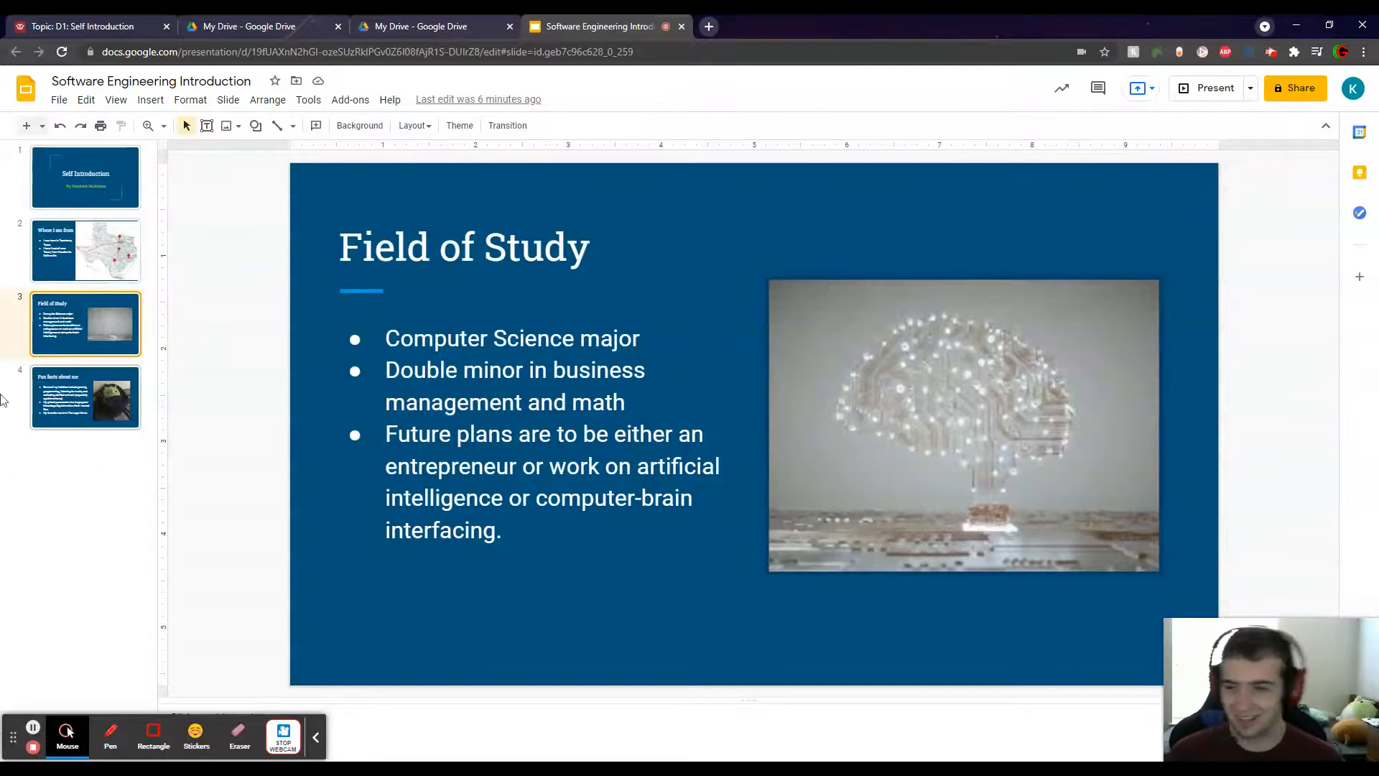
{"action": "left_click", "coordinate": [86, 397]}
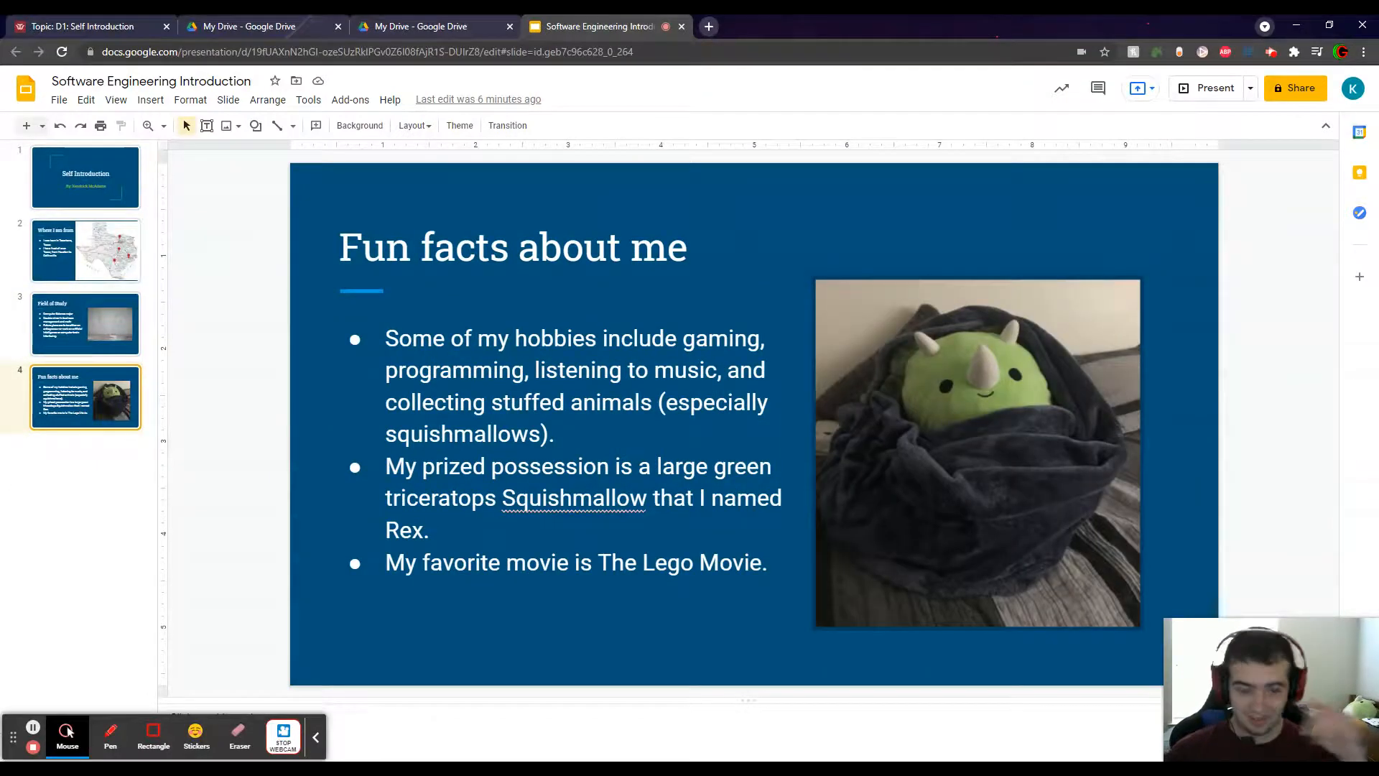